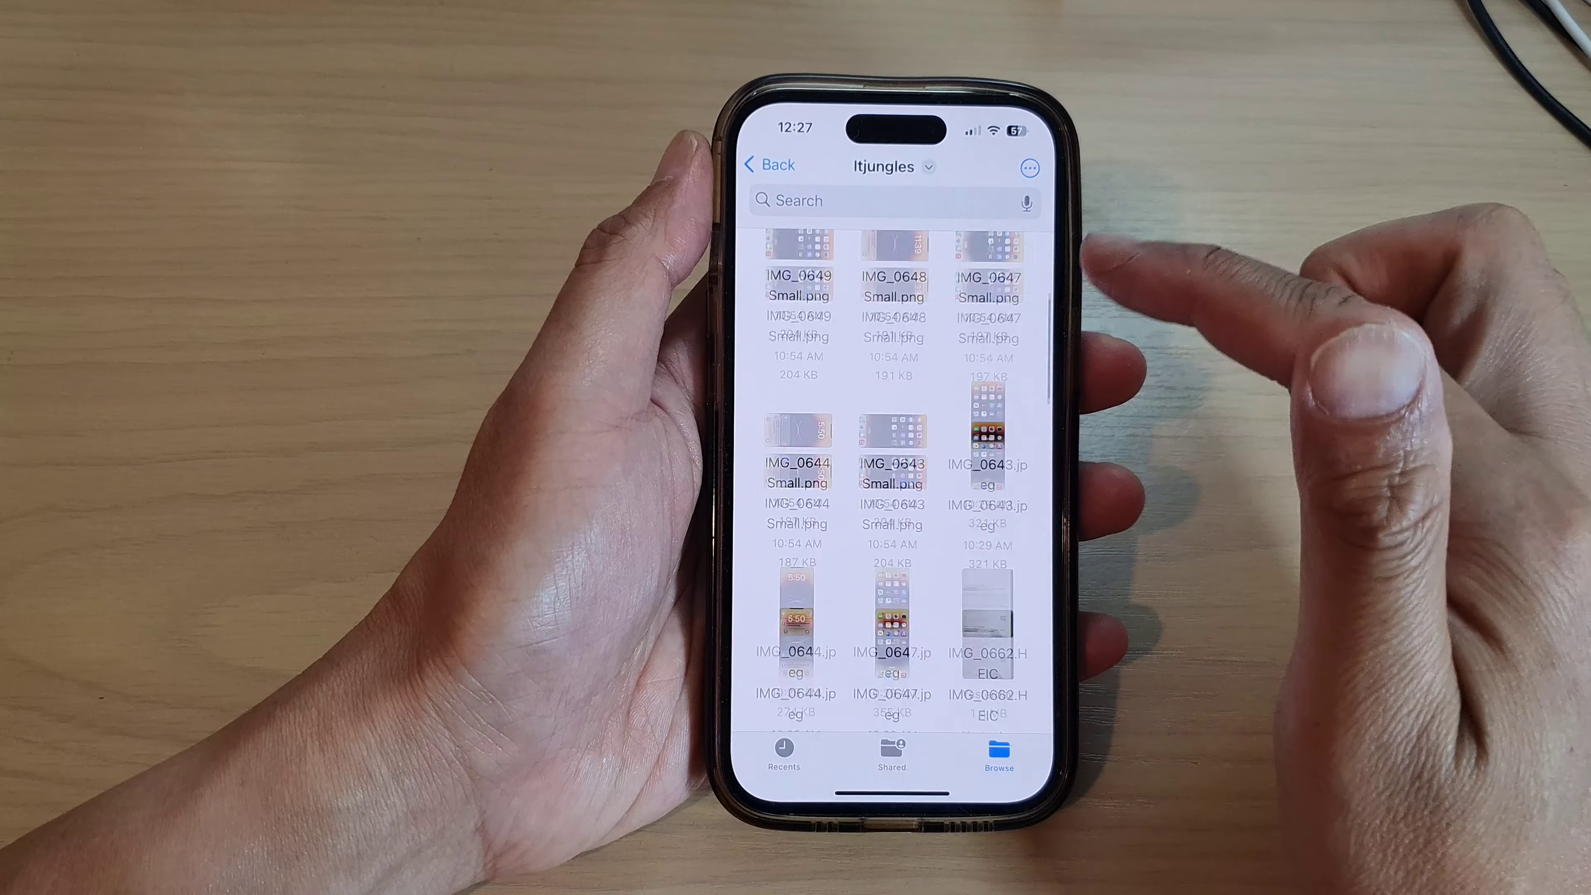
pyautogui.scroll(-3)
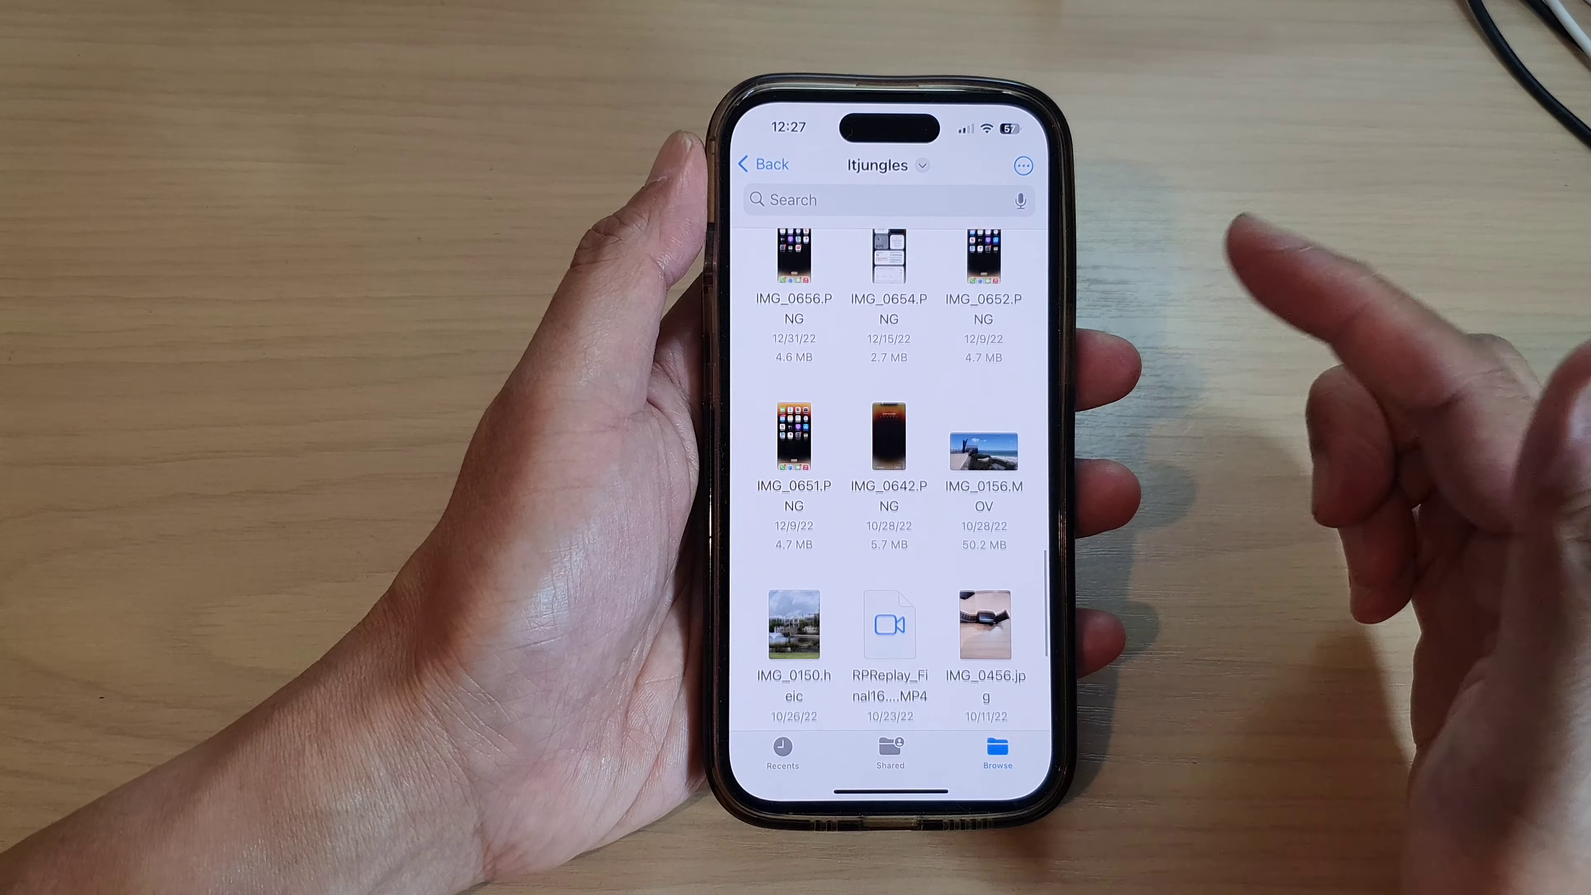